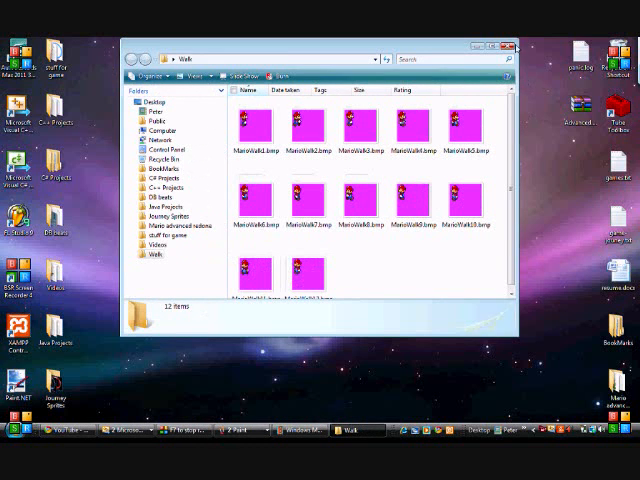
# Browse from the Walk images up to C++ Projects and into the AllegroTut1 project folder.
pyautogui.click(508, 46)
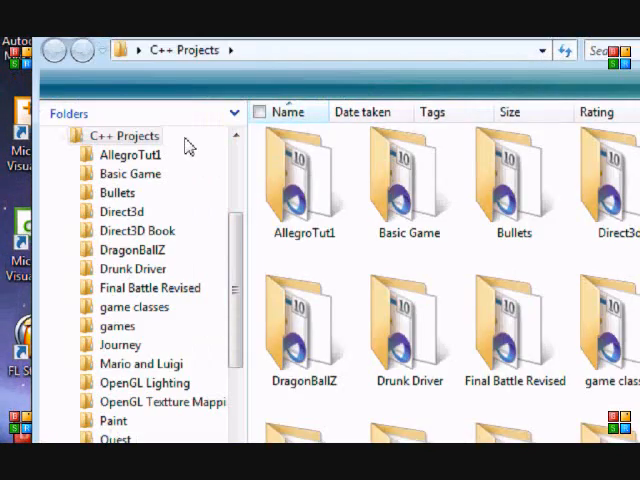
pyautogui.doubleClick(130, 154)
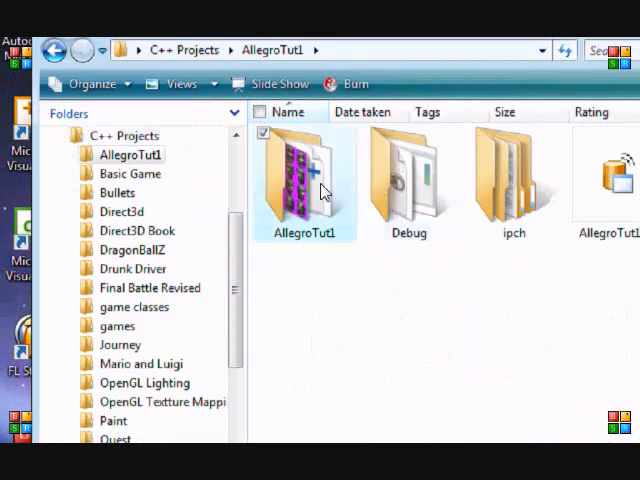
pyautogui.doubleClick(304, 180)
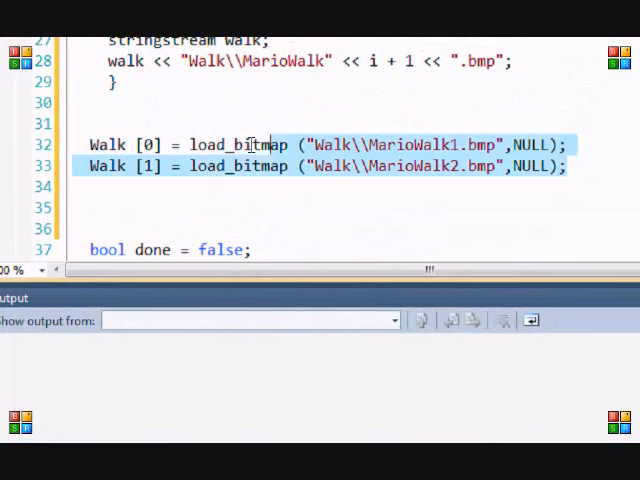
# Delete the hard-coded Walk[0]/Walk[1] lines and declare BITMAP *Walk [12]; instead.
pyautogui.press('Delete')
pyautogui.write('BIT')
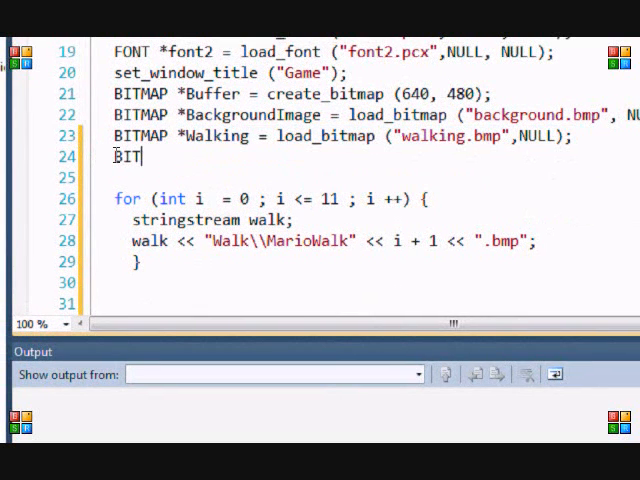
pyautogui.write('MAP')
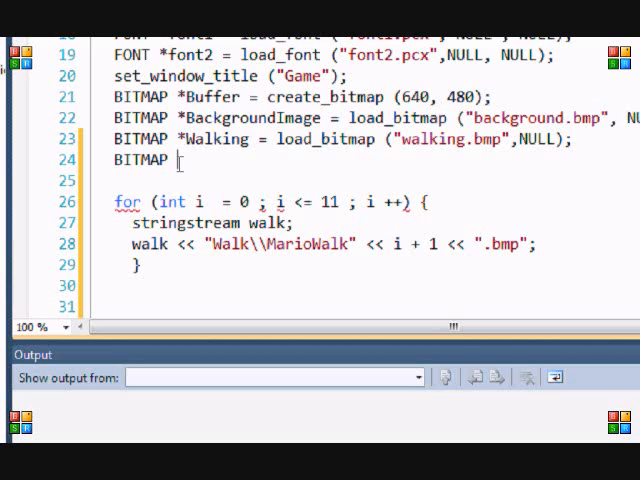
pyautogui.write('*Walk')
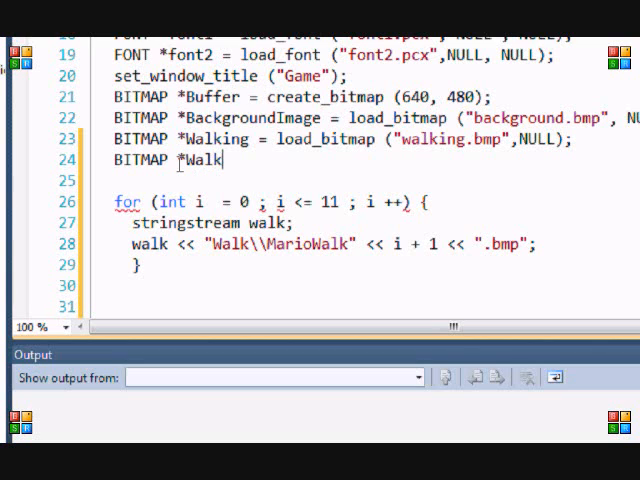
pyautogui.write('1, *Wal')
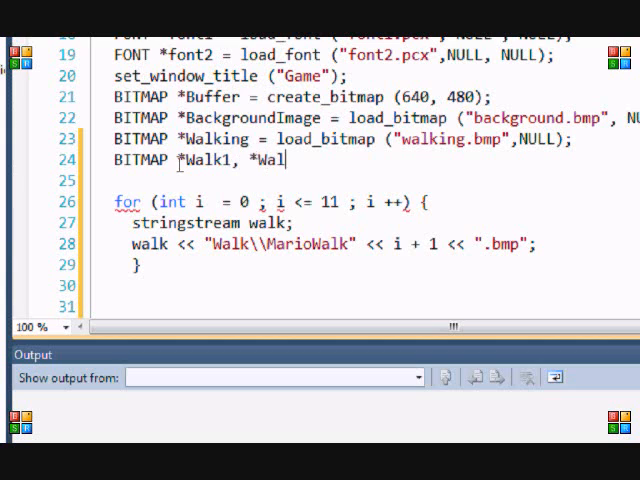
pyautogui.write('k2 , *')
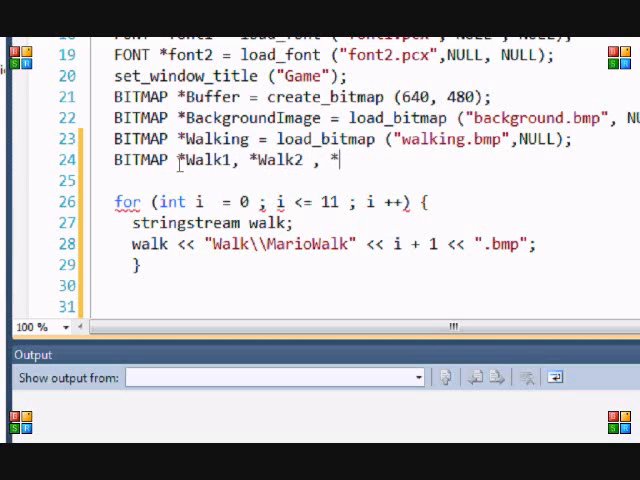
pyautogui.write('Walk')
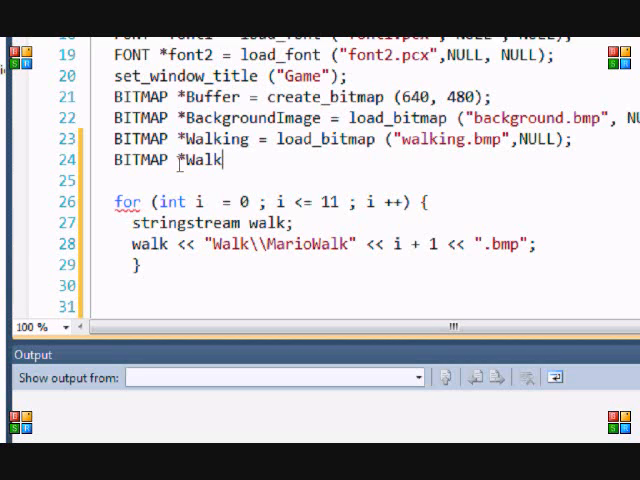
pyautogui.write('[12];')
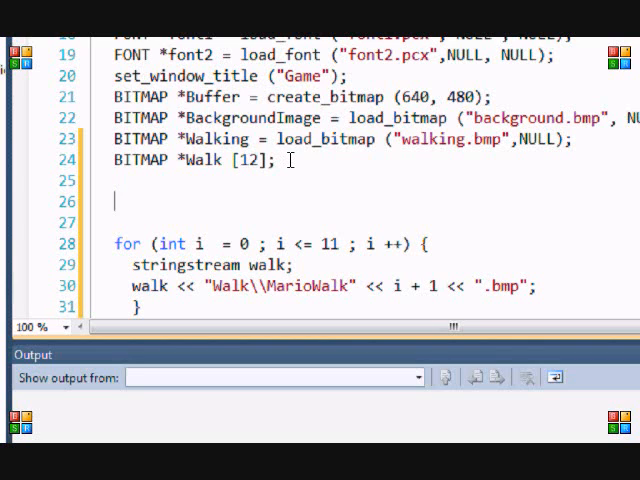
# Write Walk [0] = load_bitmap ("Walk\\MarioWalk1.bmp",NULL); below the array declaration.
pyautogui.write('Walk [0] = l')
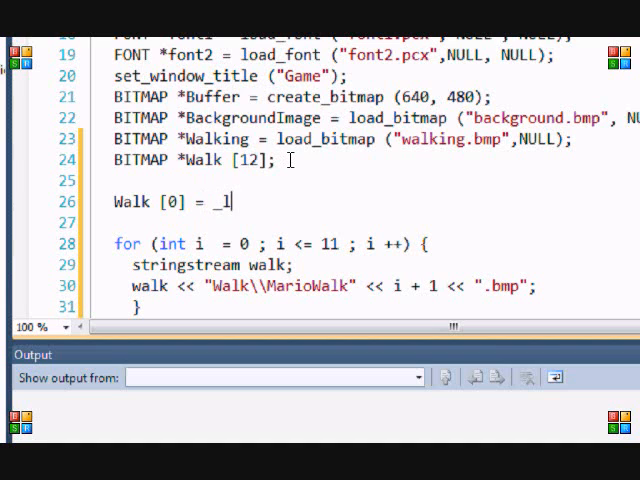
pyautogui.write('oad_bitmap')
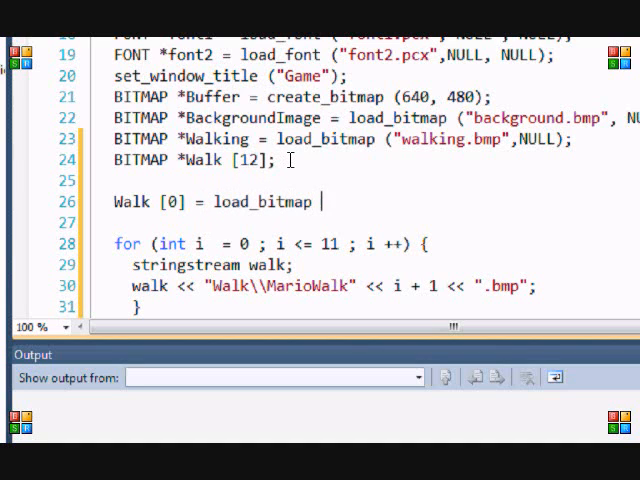
pyautogui.write('("Walk\\\\')
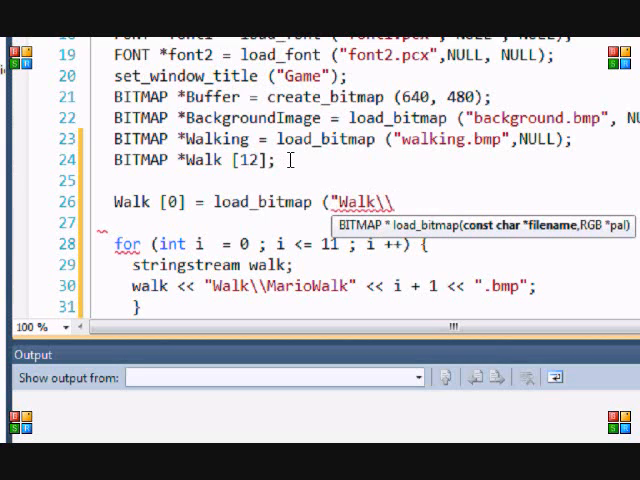
pyautogui.write('MarioWalk')
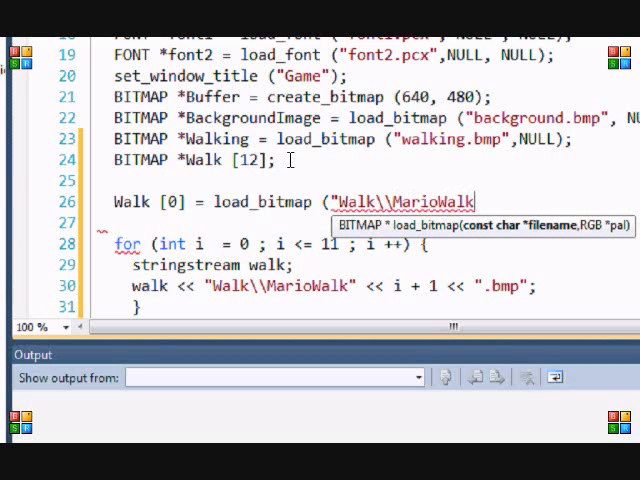
pyautogui.write('1.bmp",NULL);')
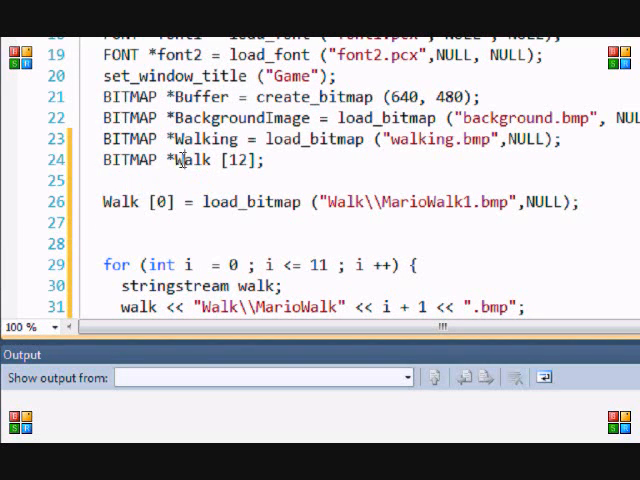
pyautogui.scroll(3)
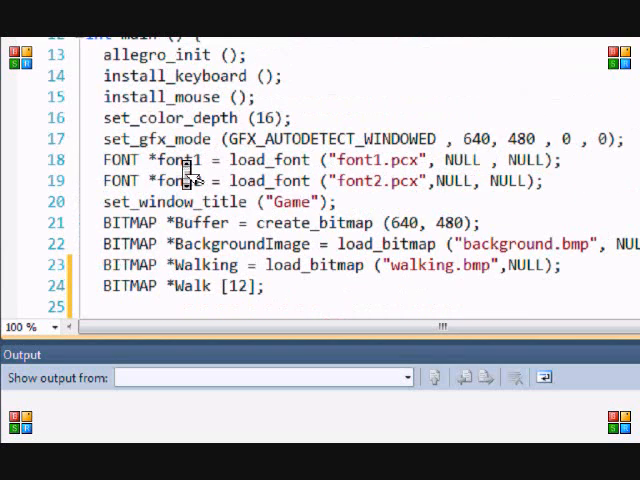
pyautogui.scroll(3)
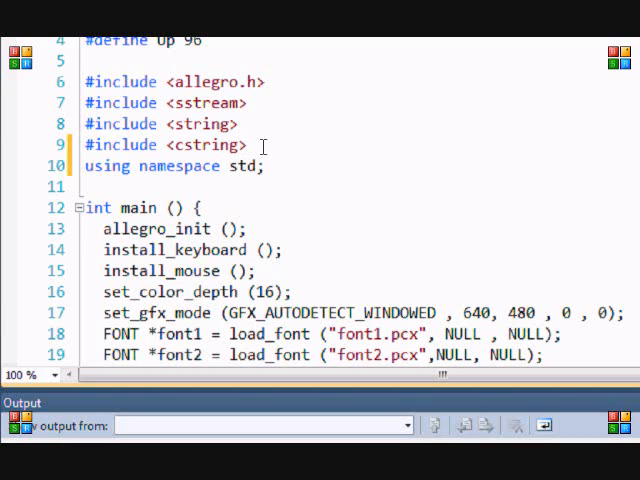
pyautogui.click(244, 144)
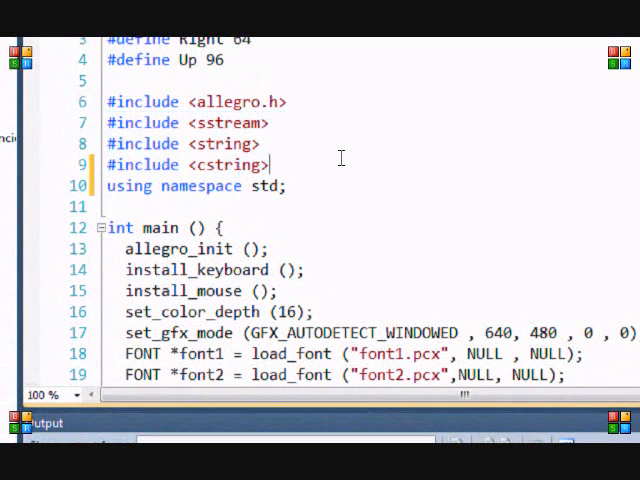
pyautogui.scroll(-3)
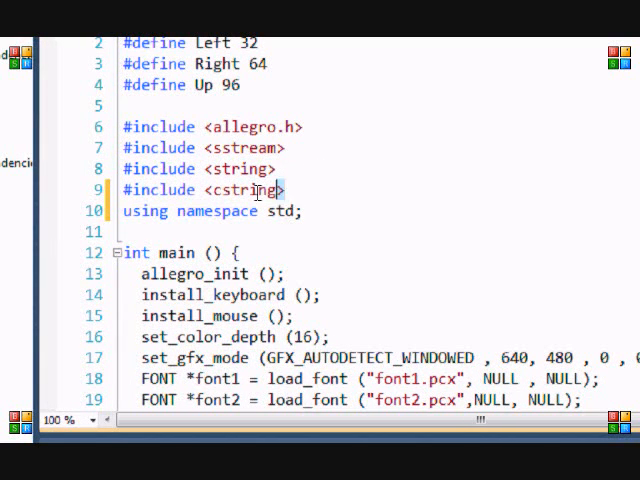
pyautogui.tripleClick(200, 188)
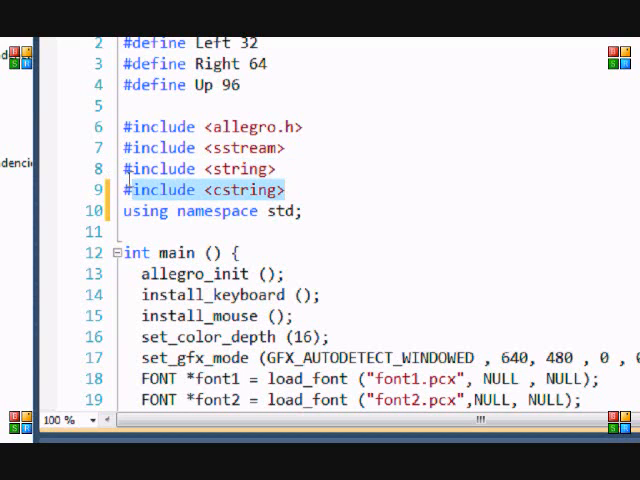
pyautogui.click(288, 188)
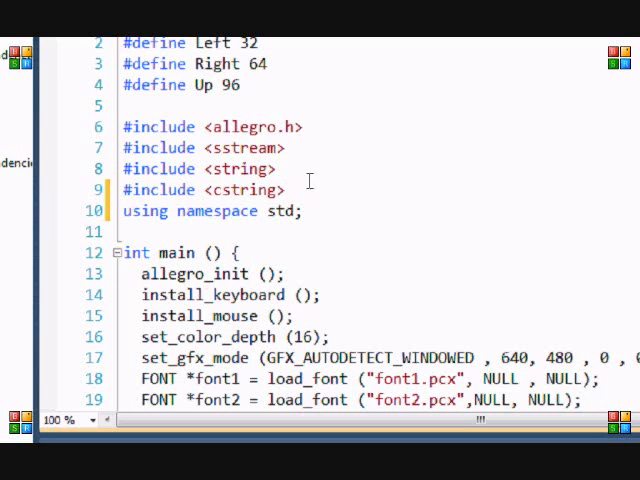
pyautogui.doubleClick(230, 148)
pyautogui.write('in')
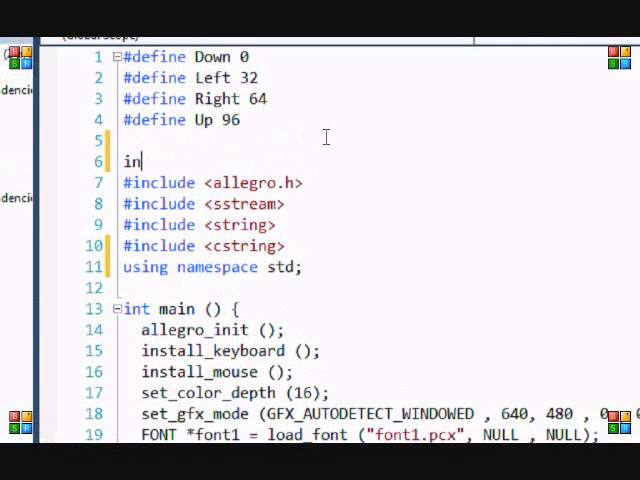
pyautogui.press('BackSpace')
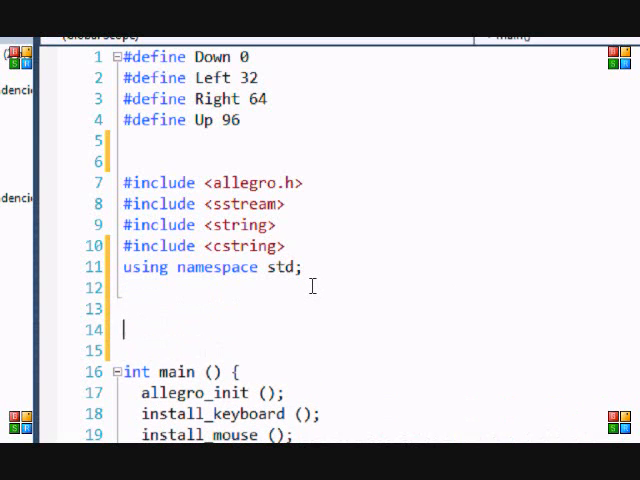
pyautogui.write('cour')
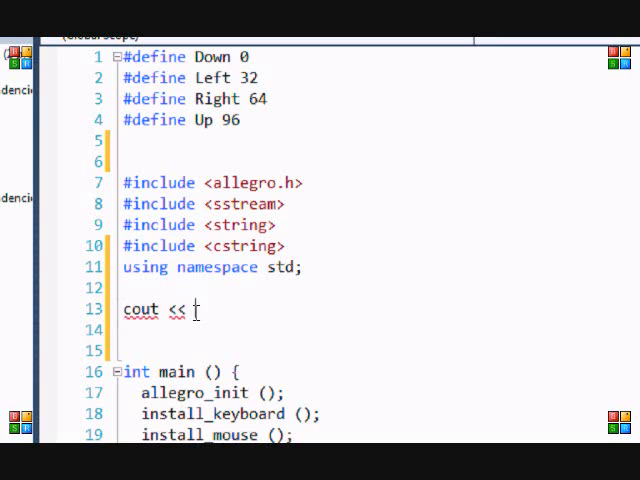
pyautogui.write('"')
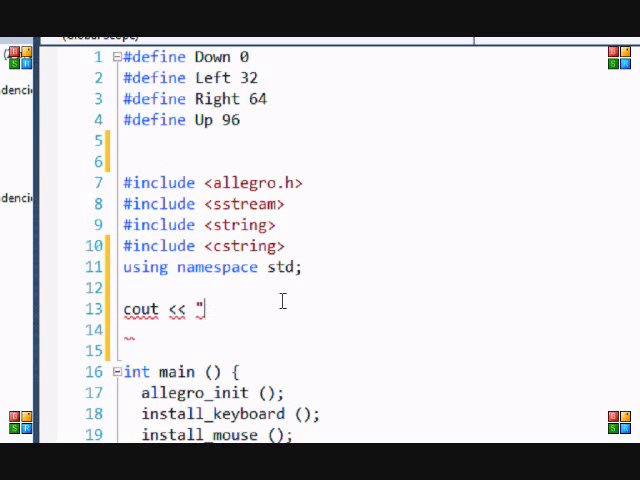
pyautogui.write('alkjdasd')
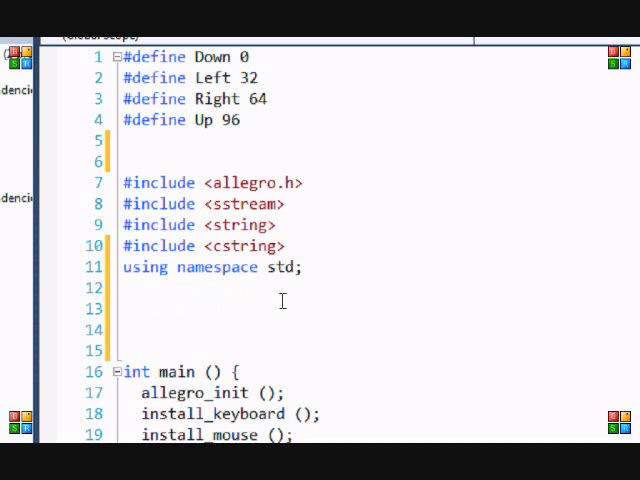
pyautogui.write('cin >')
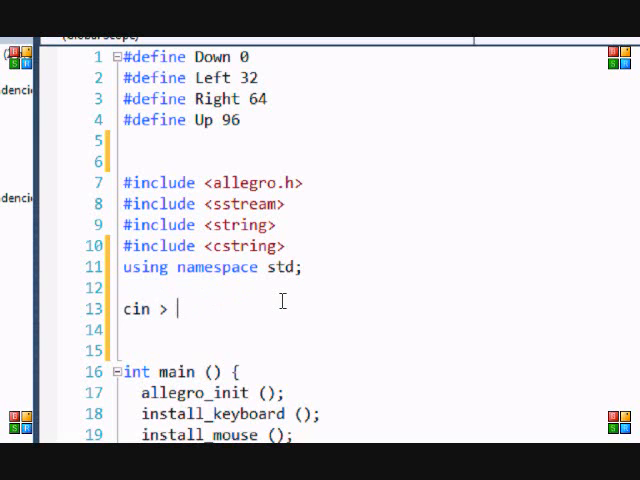
pyautogui.write('> a')
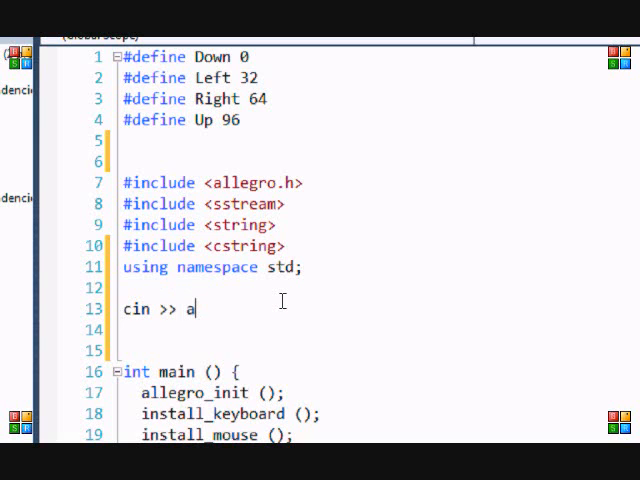
pyautogui.press('Backspace')
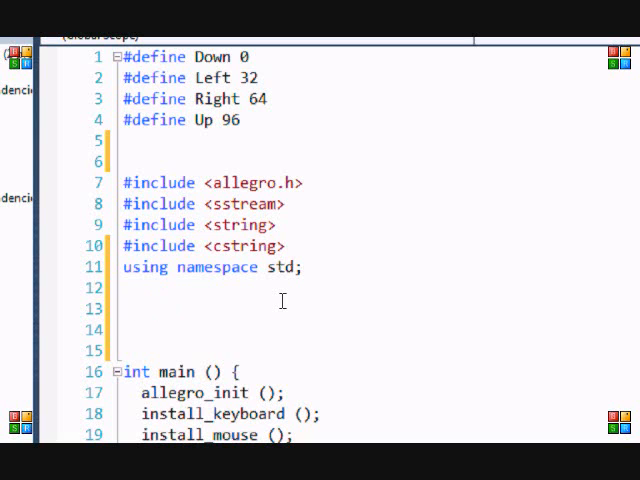
pyautogui.write('ofstre')
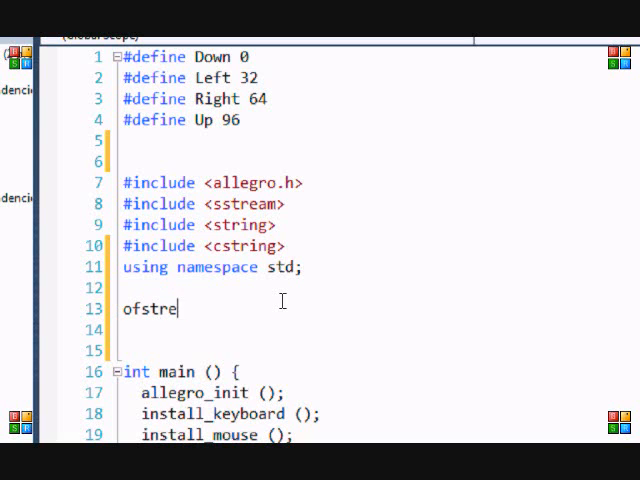
pyautogui.write('am fout')
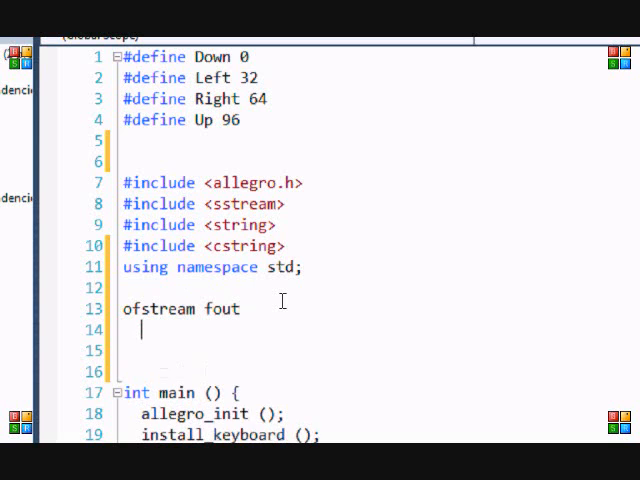
pyautogui.write('fou')
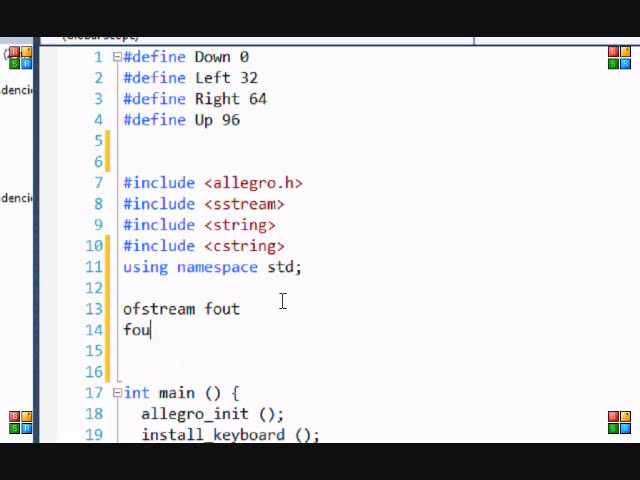
pyautogui.write('t <<')
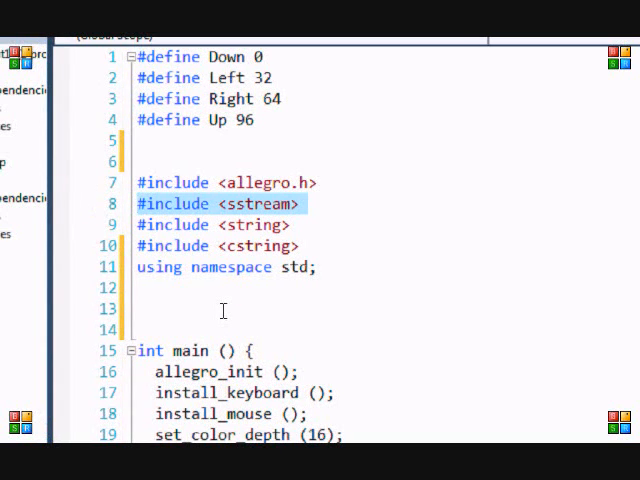
pyautogui.scroll(-3)
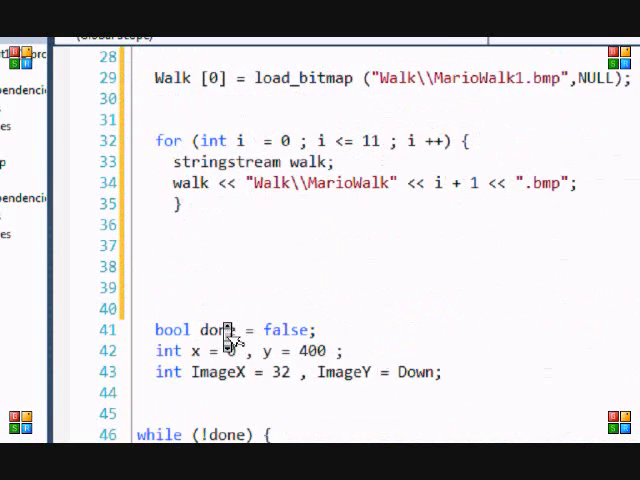
pyautogui.scroll(3)
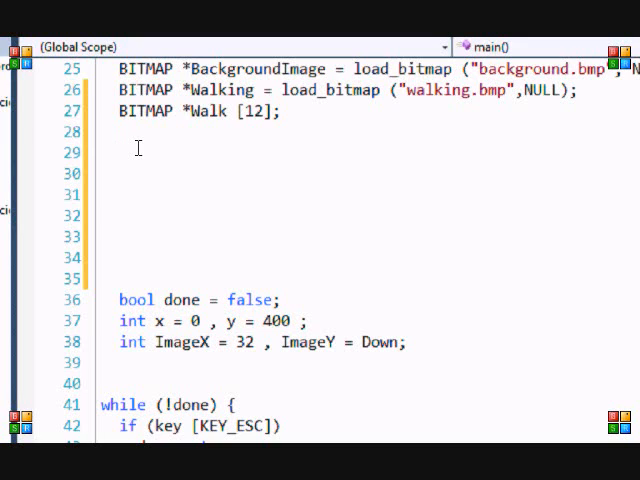
# Write an empty for (int i = 0 ; i <= 11 ; i ++) { } loop below the Walk array.
pyautogui.write('f')
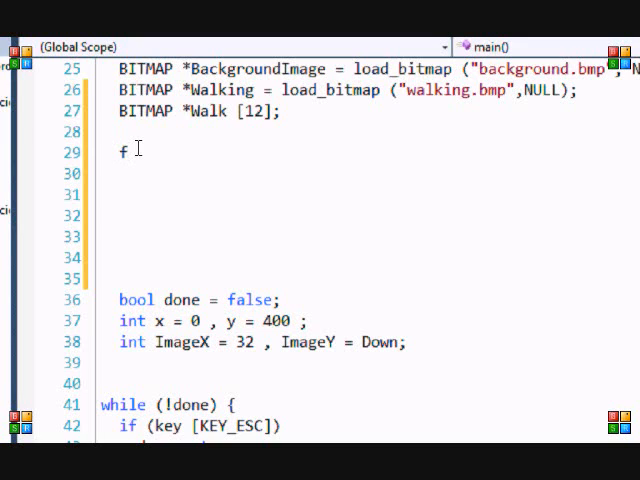
pyautogui.write('or (')
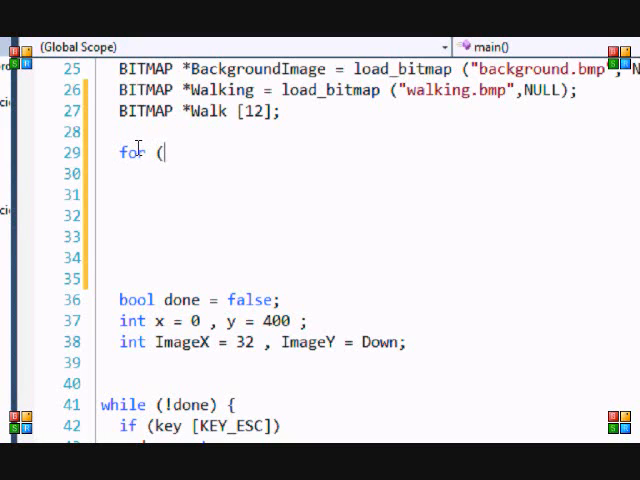
pyautogui.write('int')
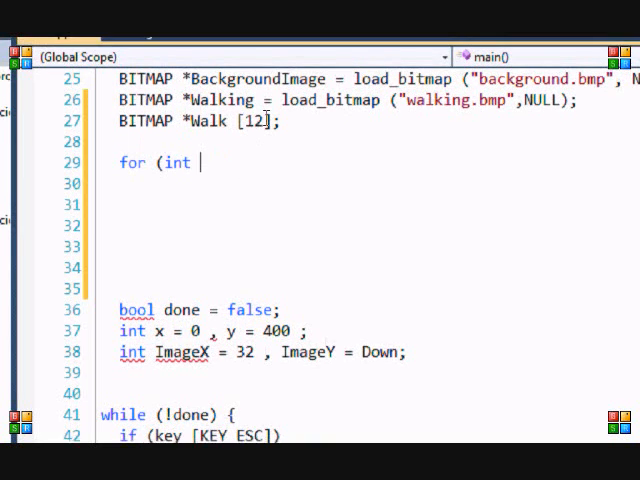
pyautogui.write('= 0 ;')
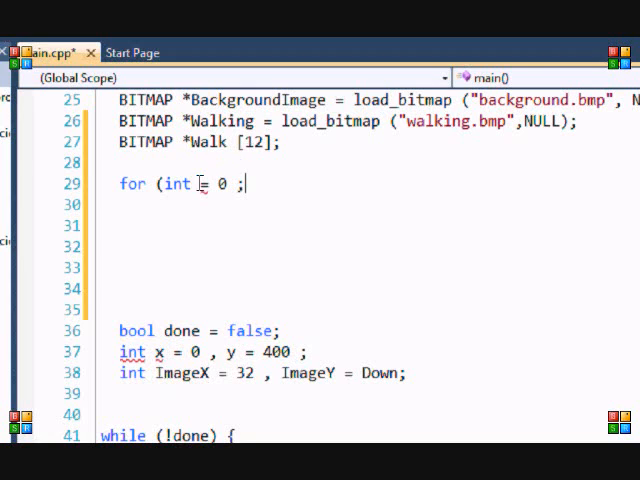
pyautogui.write('i')
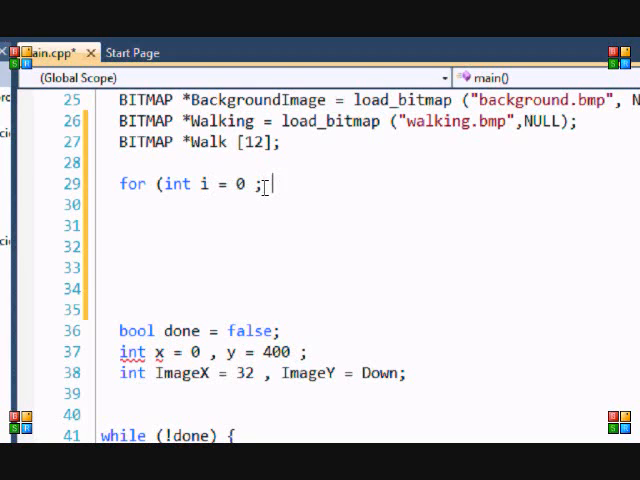
pyautogui.write('i <= 122')
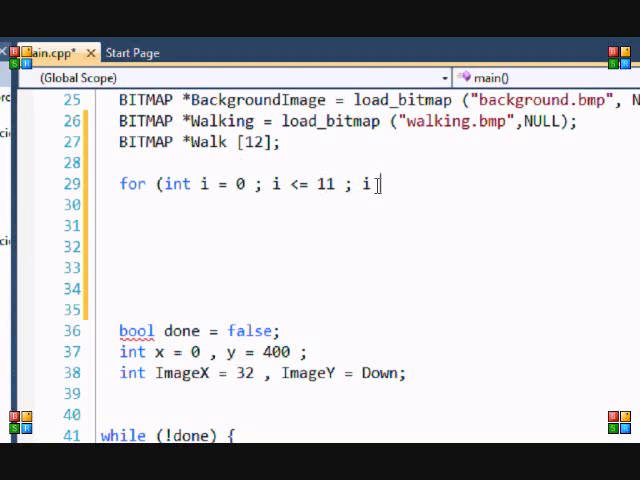
pyautogui.write('++) {')
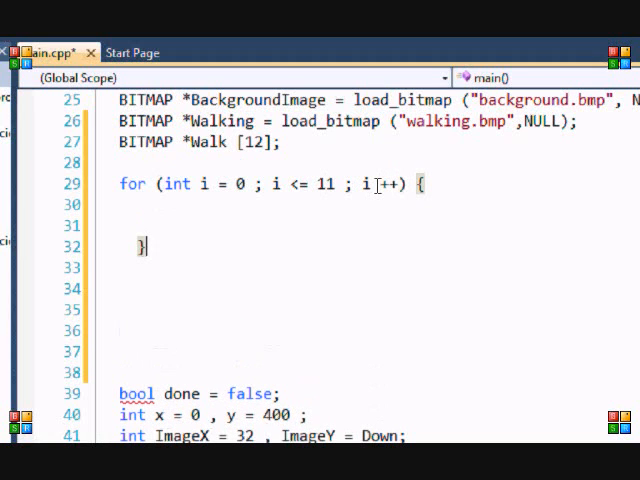
pyautogui.write('s')
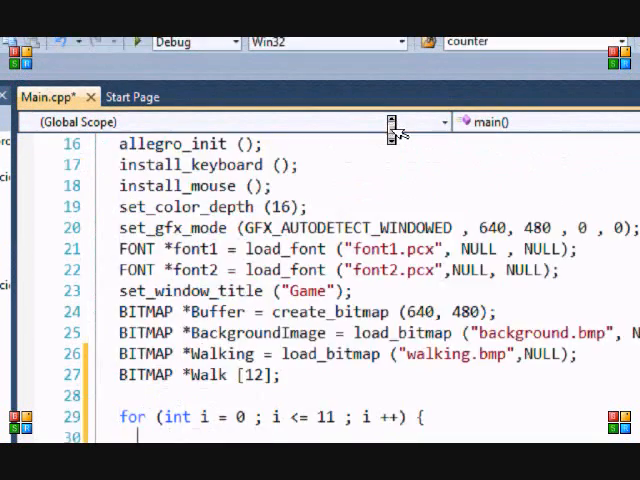
# Declare stringstream walk and stream "Walk\\MarioWalk" into it inside the loop.
pyautogui.write('strings')
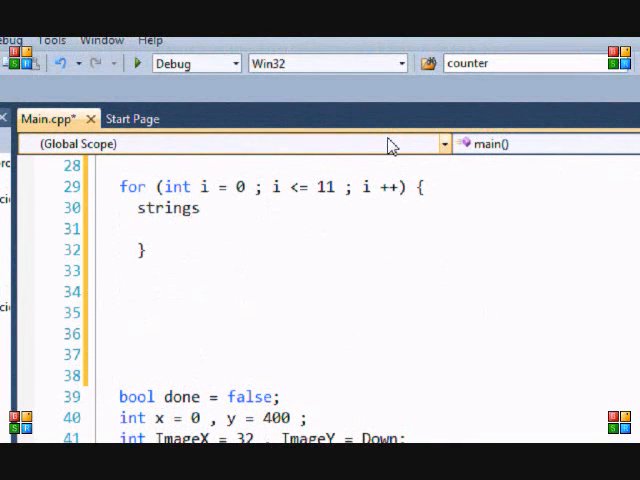
pyautogui.write('tream walk;')
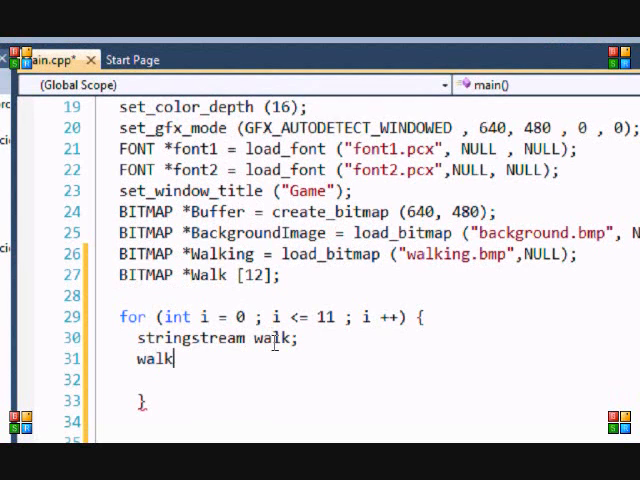
pyautogui.write('<<')
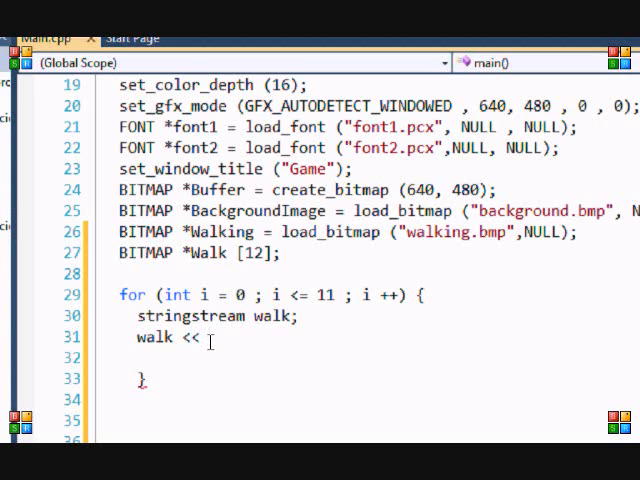
pyautogui.write('"Walk')
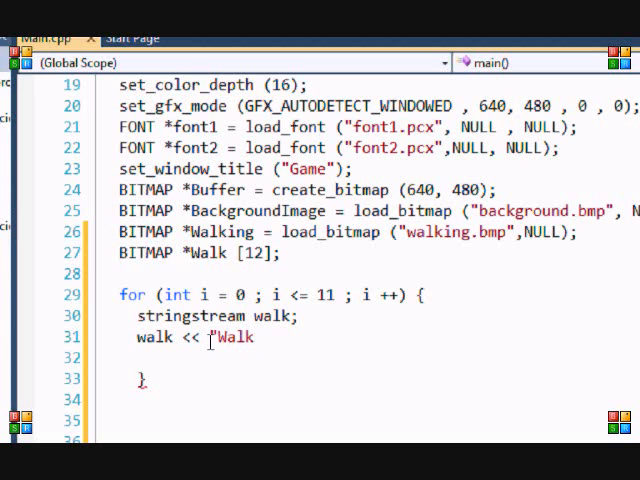
pyautogui.write('\\\\')
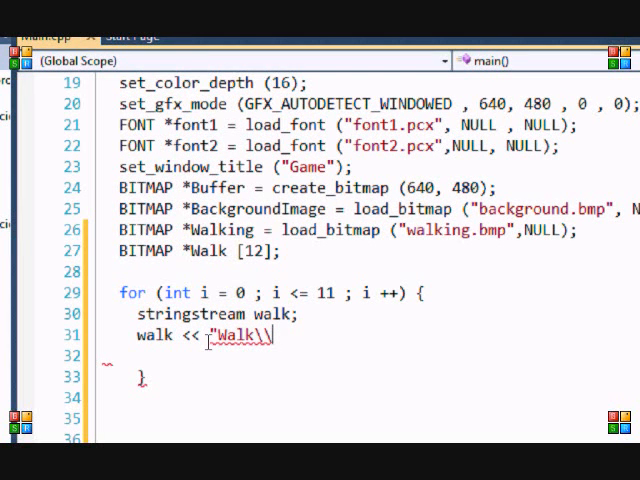
pyautogui.write('MarioWal')
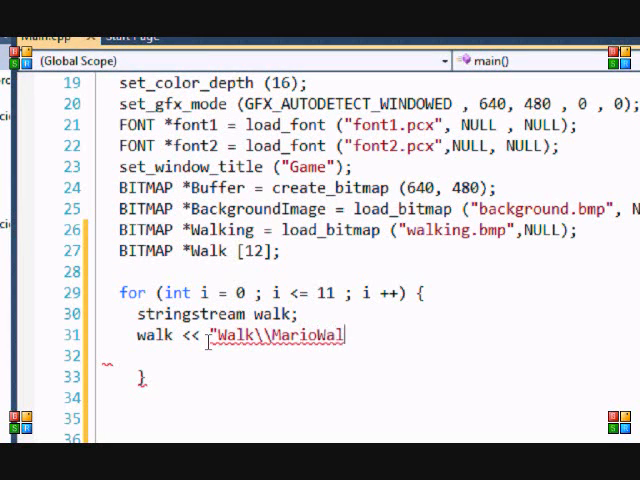
pyautogui.write('k')
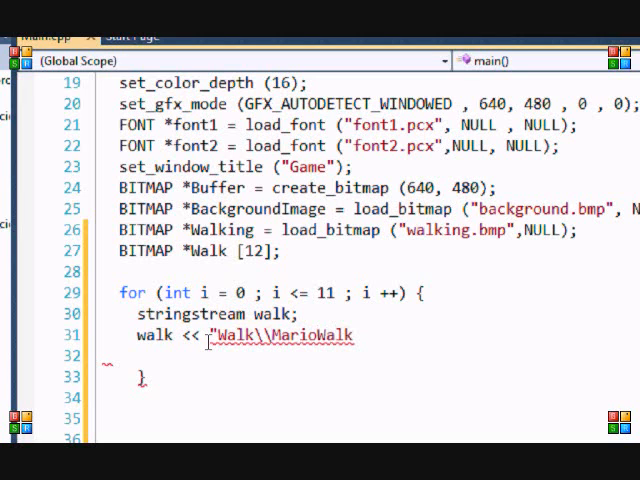
pyautogui.write('"')
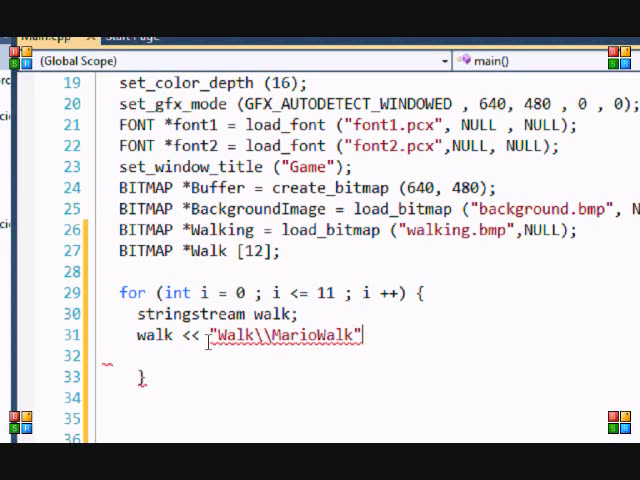
# Append << i + 1 << ".bmp"; to finish the file-name stream line.
pyautogui.write('<< i')
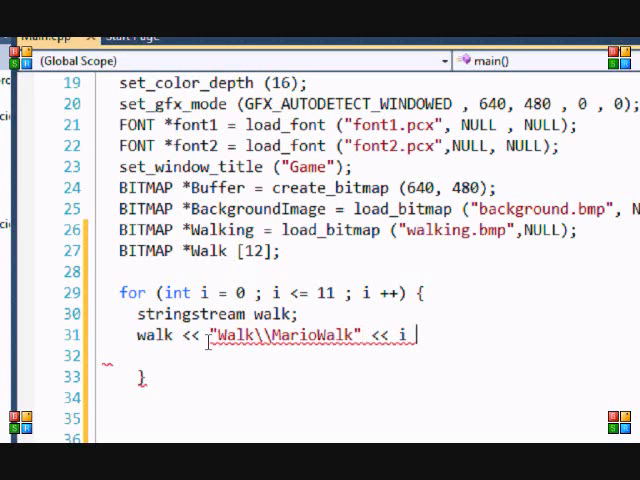
pyautogui.write('+ 1 <<')
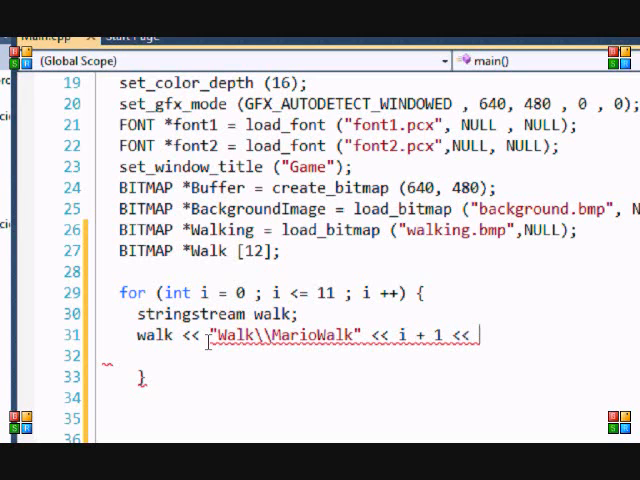
pyautogui.write('".bmp"')
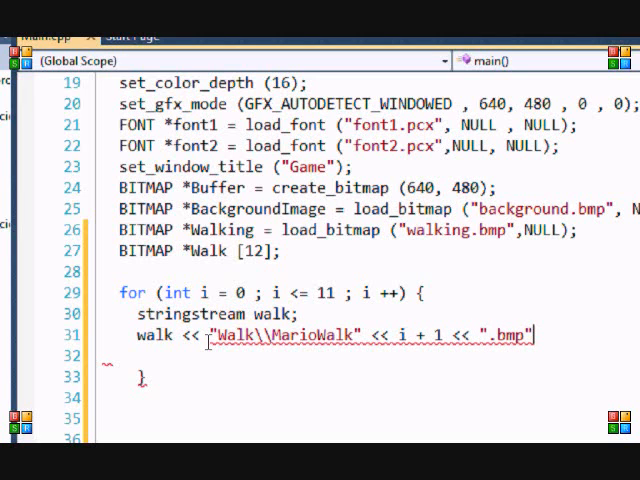
pyautogui.write(';')
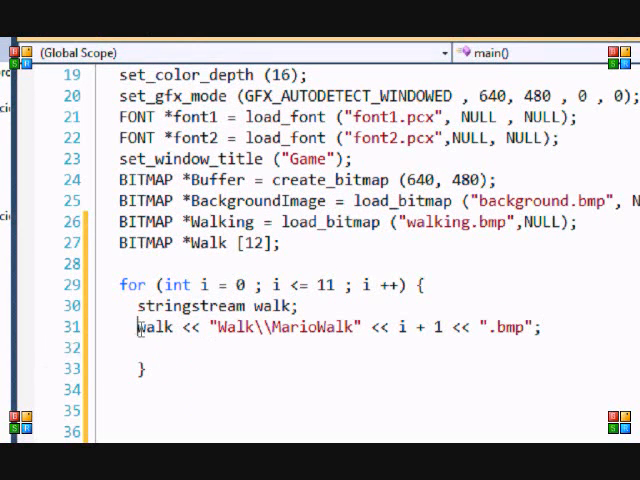
# Open the Walk folder in Explorer and scroll through the MarioWalk bitmap files.
pyautogui.doubleClick(150, 328)
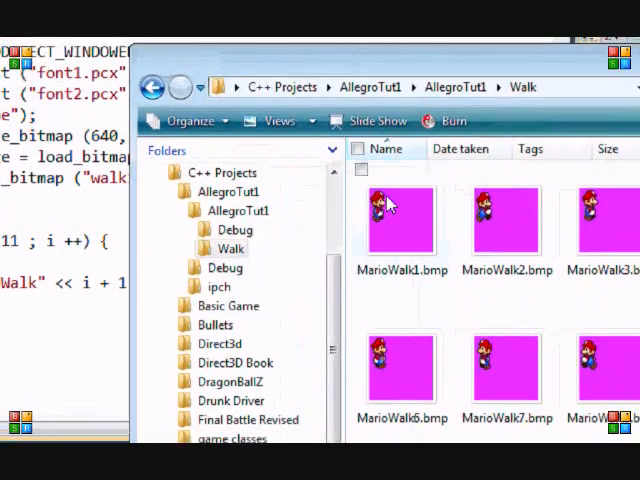
pyautogui.scroll(-3)
pyautogui.write('// Walk\\MarioWalk')
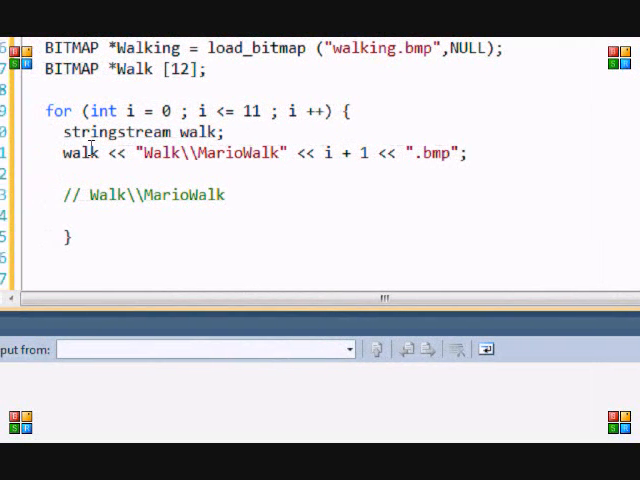
pyautogui.write('1.bmp')
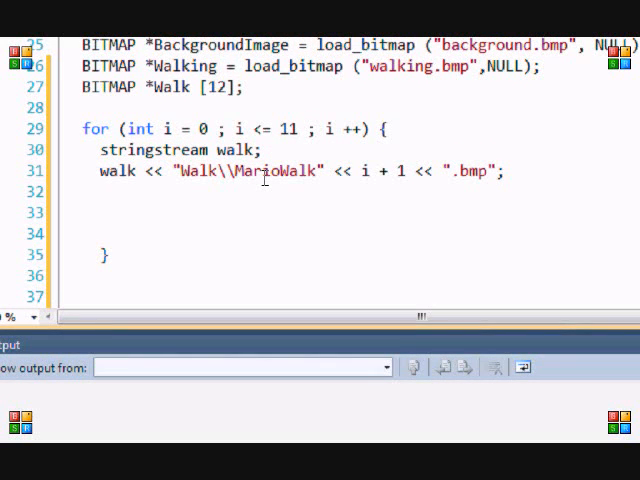
# Start the line Walk [i] = load_bitmap (wa , with a placeholder walk argument.
pyautogui.write('Walk [i')
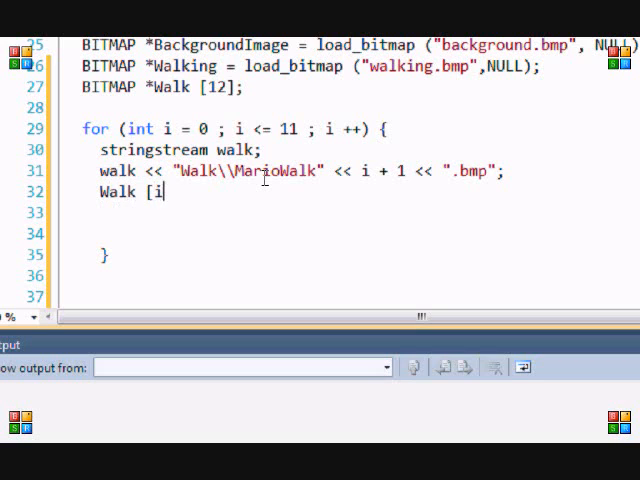
pyautogui.write('] = load')
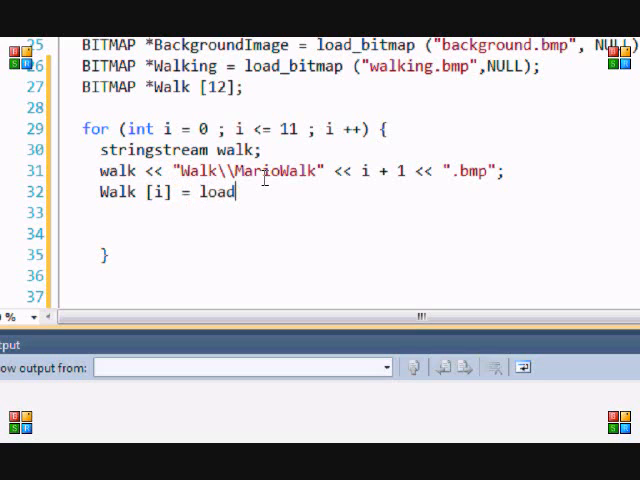
pyautogui.write('_bitmap')
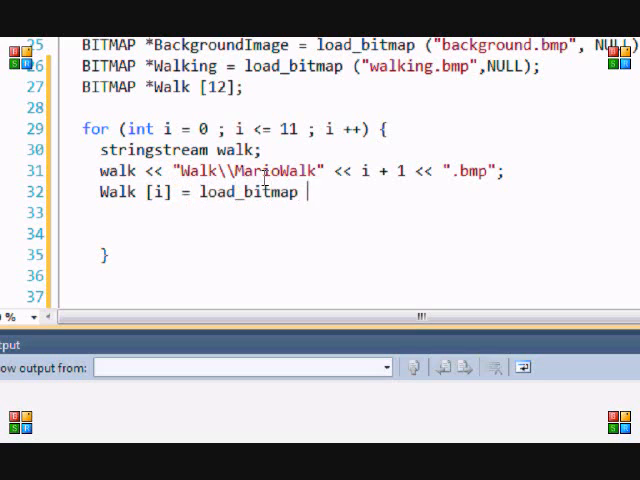
pyautogui.write('(')
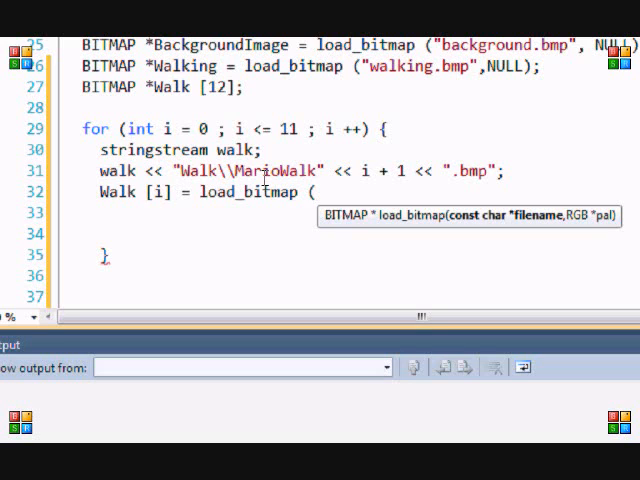
pyautogui.write('walk')
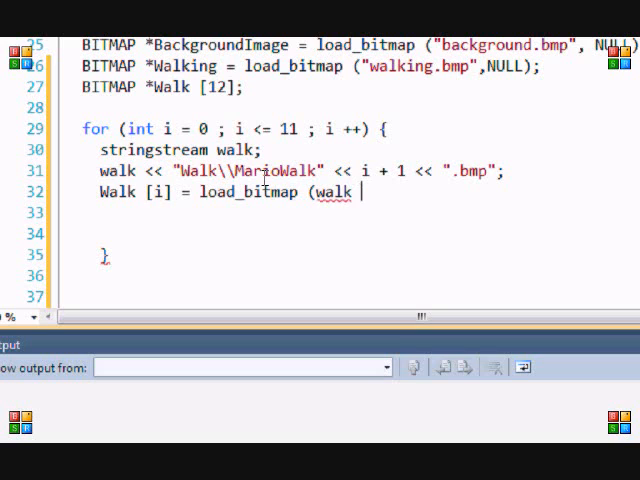
pyautogui.write(',')
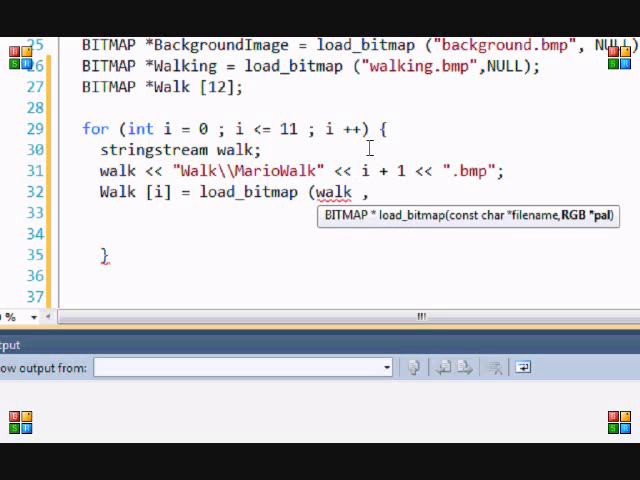
pyautogui.moveTo(508, 226)
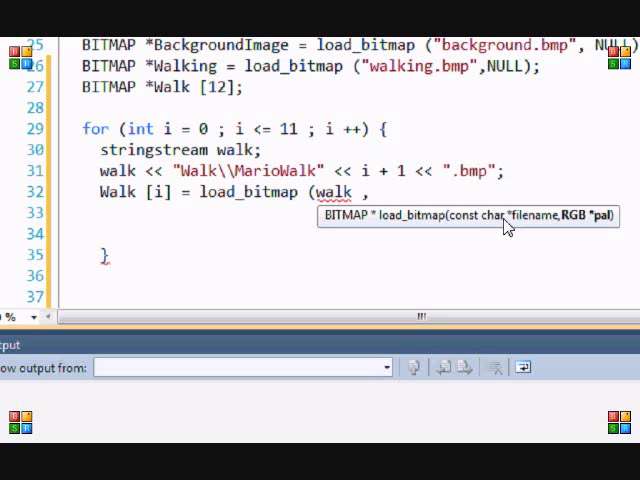
# Retype the argument as walk.str().c_str() using IntelliSense for c_str.
pyautogui.doubleClick(336, 192)
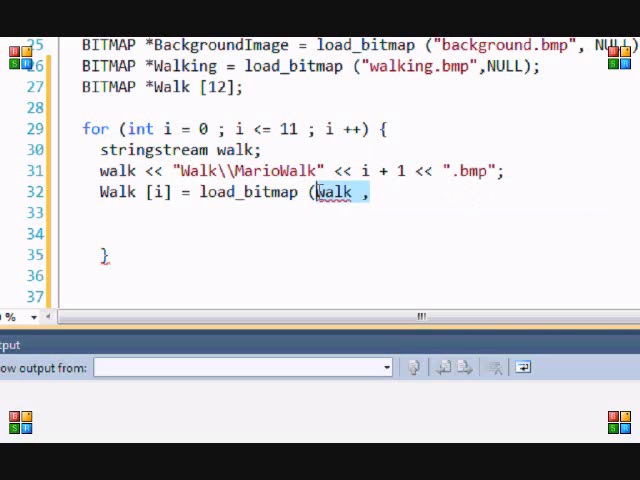
pyautogui.moveTo(336, 192)
pyautogui.write('w')
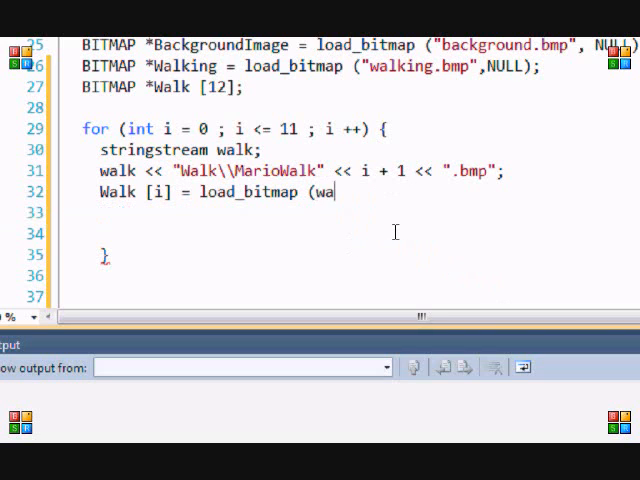
pyautogui.write('lk')
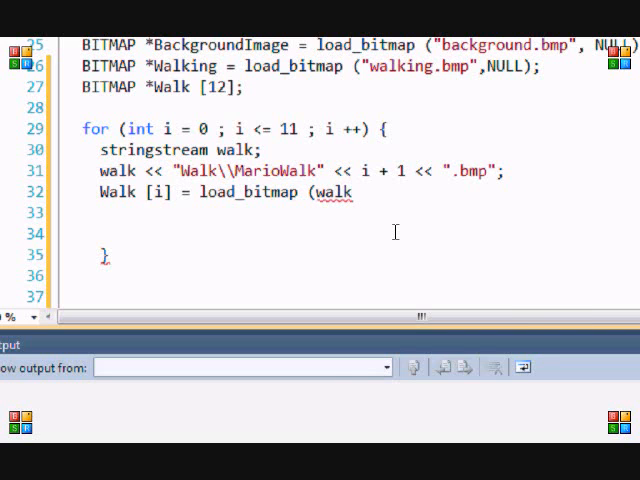
pyautogui.write('.str()')
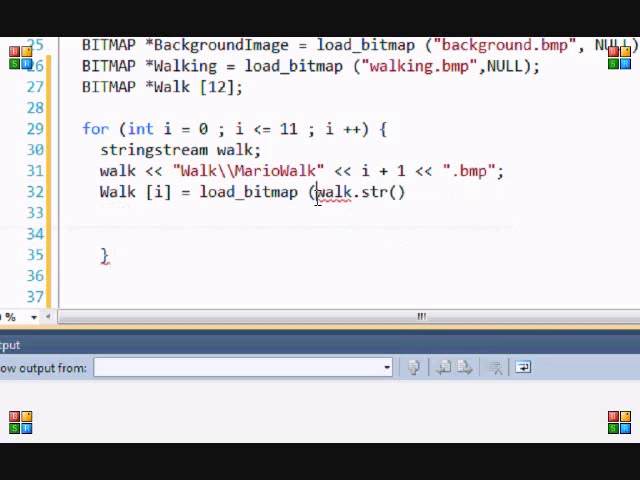
pyautogui.doubleClick(336, 192)
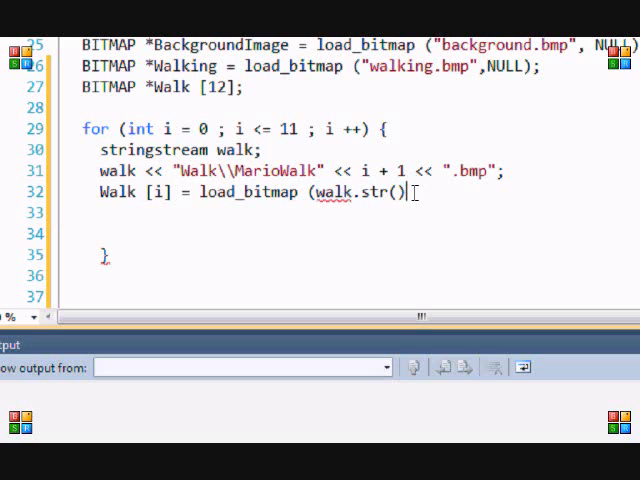
pyautogui.write('.')
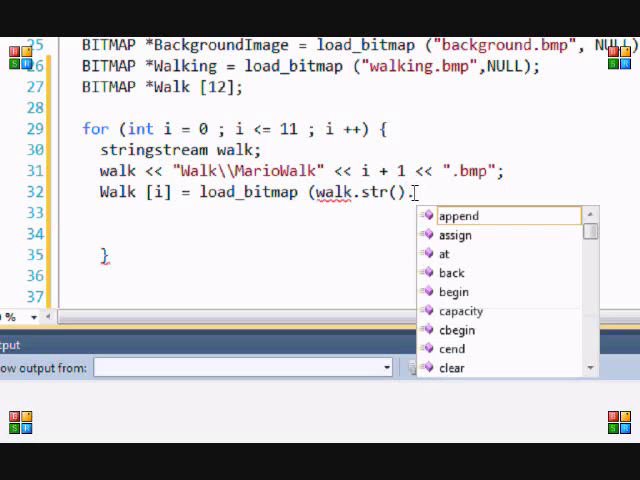
pyautogui.write('.c_str(')
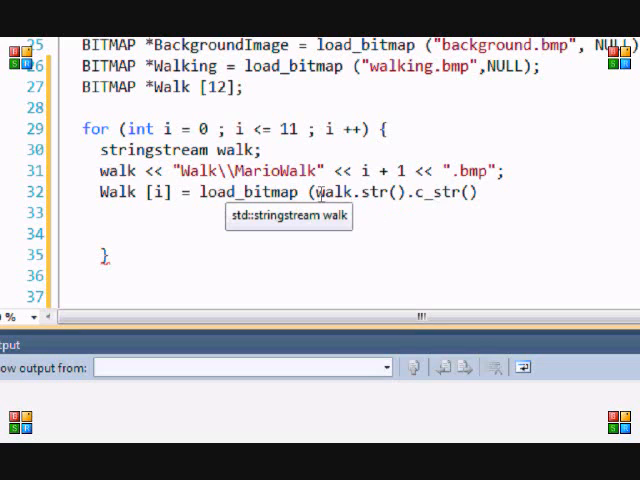
pyautogui.moveTo(406, 208)
pyautogui.write(' , NULL);')
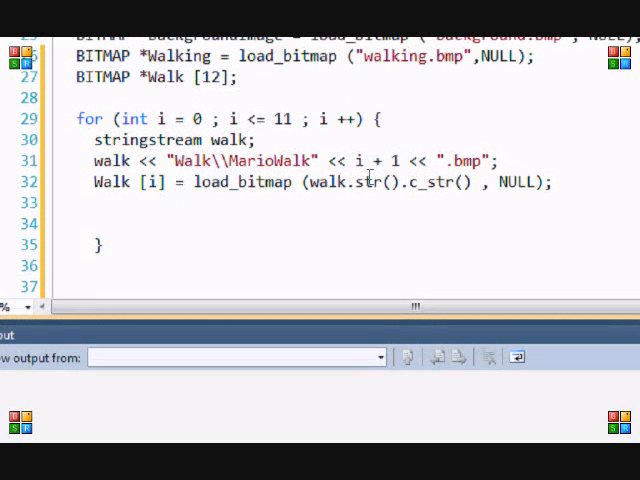
# Scroll back up and place the cursor to complete the load_bitmap line with , NULL);.
pyautogui.scroll(3)
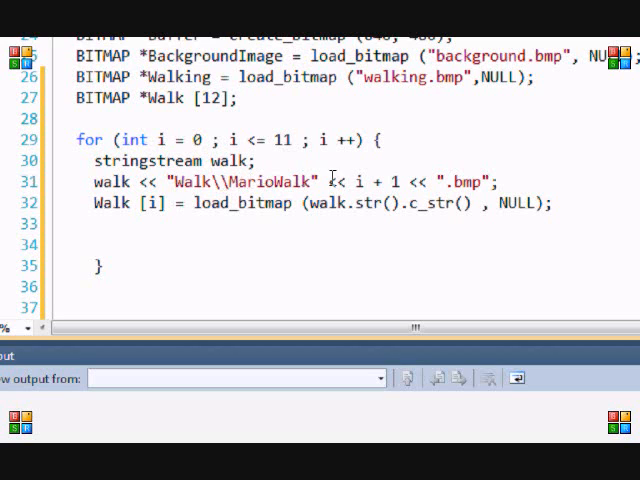
pyautogui.click(112, 224)
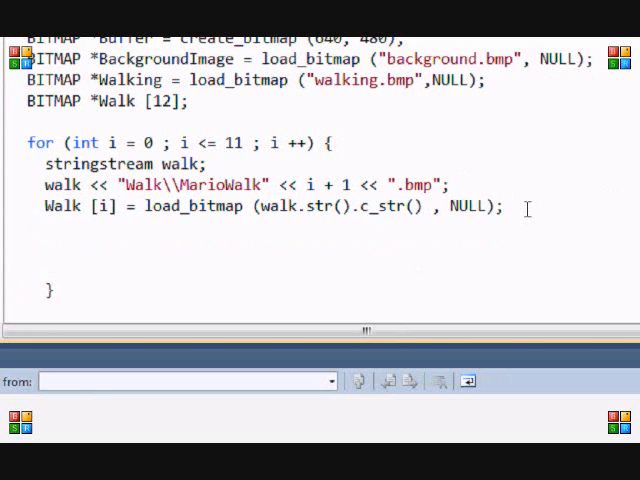
# Write if (!Walk [i]) followed by an allegro_message call.
pyautogui.write('if (')
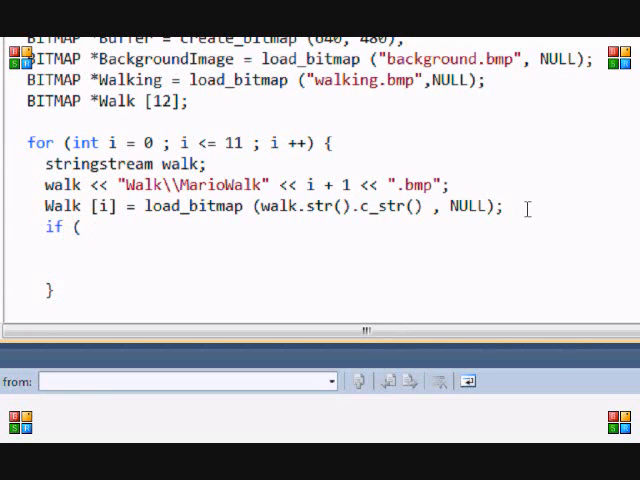
pyautogui.write('Walk [i]')
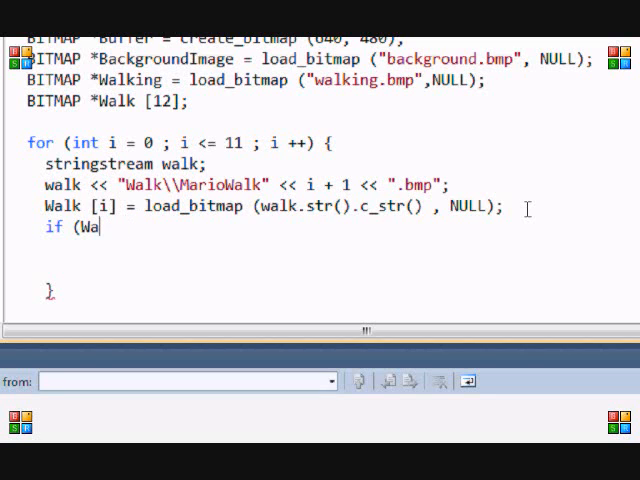
pyautogui.write('!')
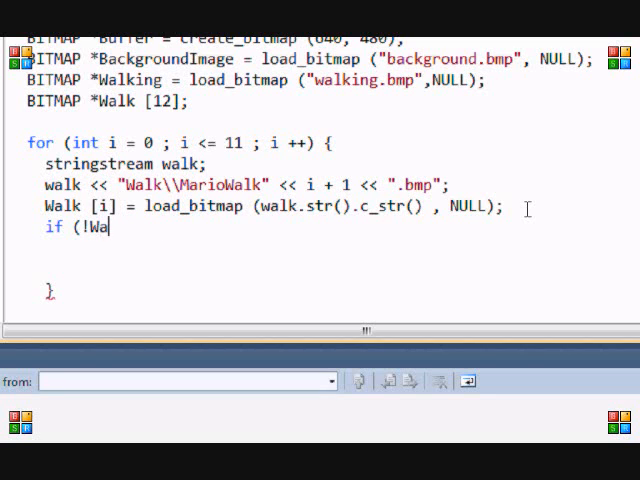
pyautogui.write('lk [i]')
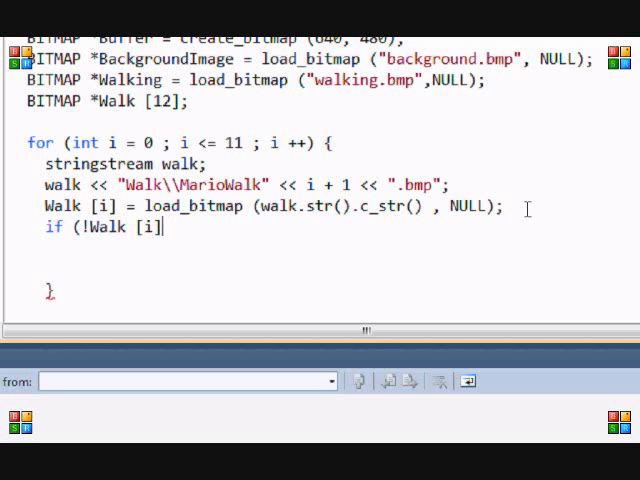
pyautogui.write('alle')
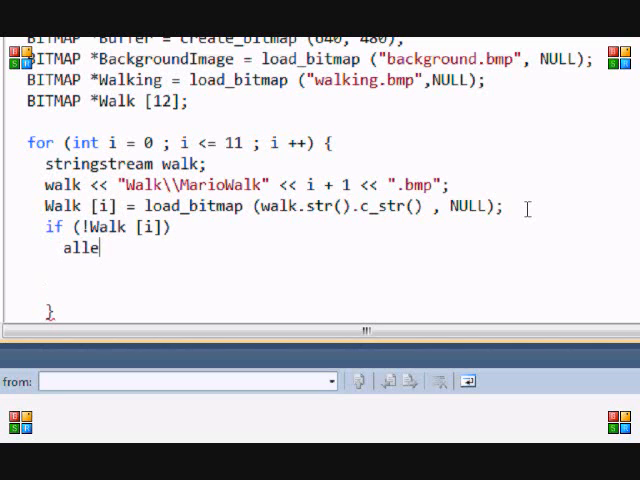
pyautogui.write('gro_message ("')
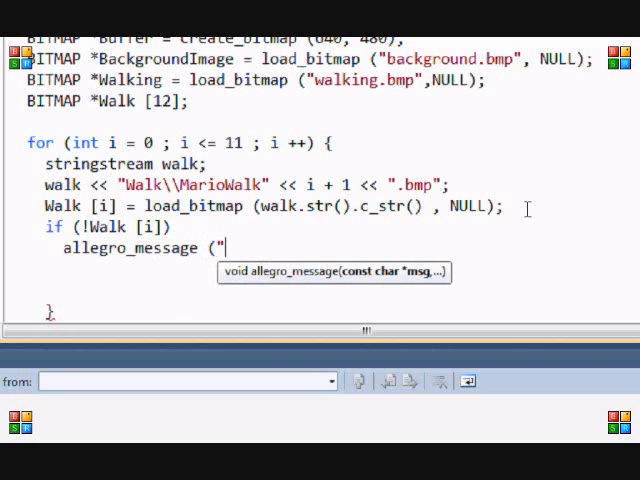
# Give the message "Error Could not Open %s" with walk.str().c_str() as the file name.
pyautogui.write('Error')
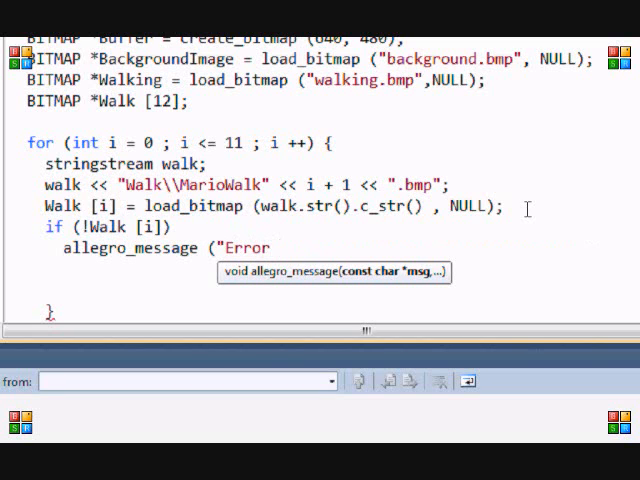
pyautogui.write('Could not')
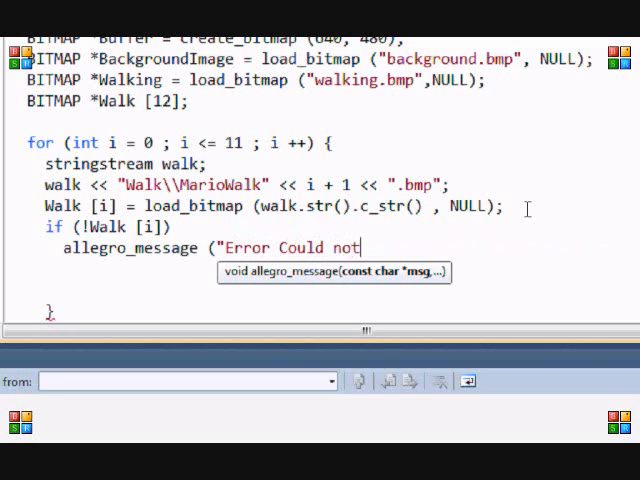
pyautogui.write('Opn')
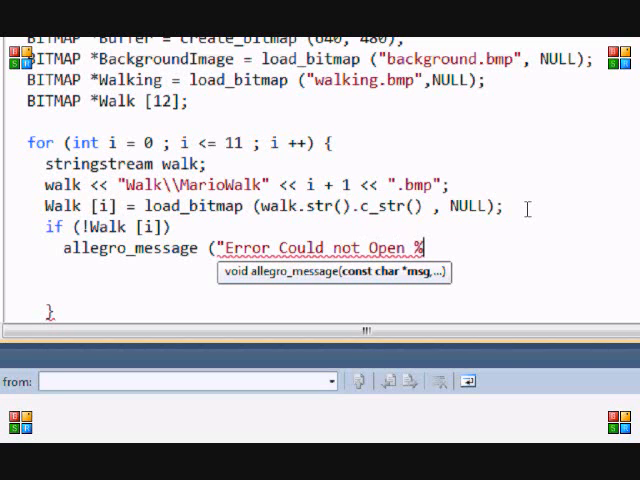
pyautogui.write('s" ,')
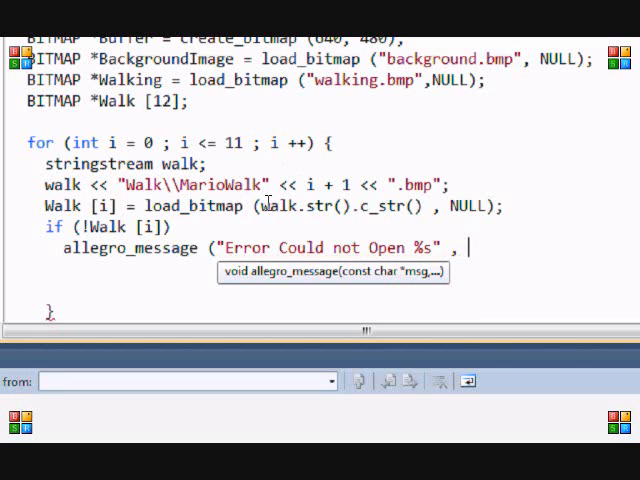
pyautogui.doubleClick(340, 204)
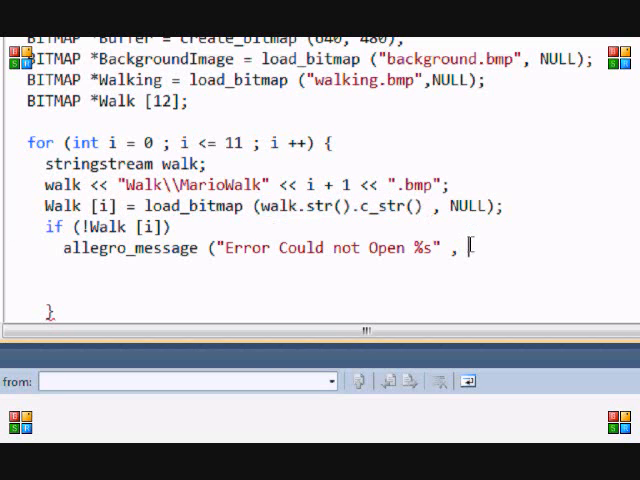
pyautogui.write('walk.str().c_str() )')
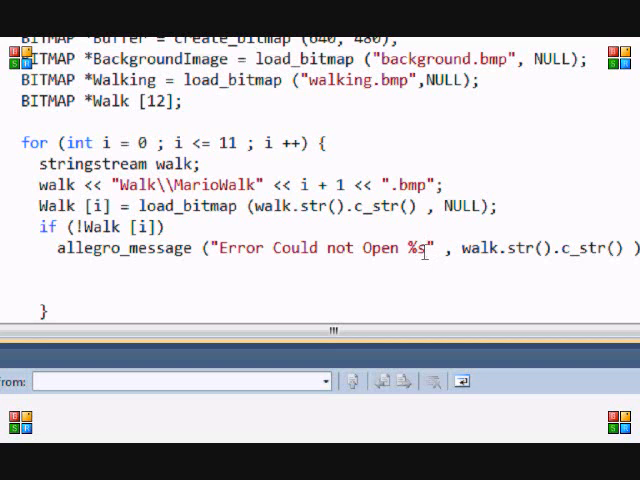
pyautogui.scroll(-3)
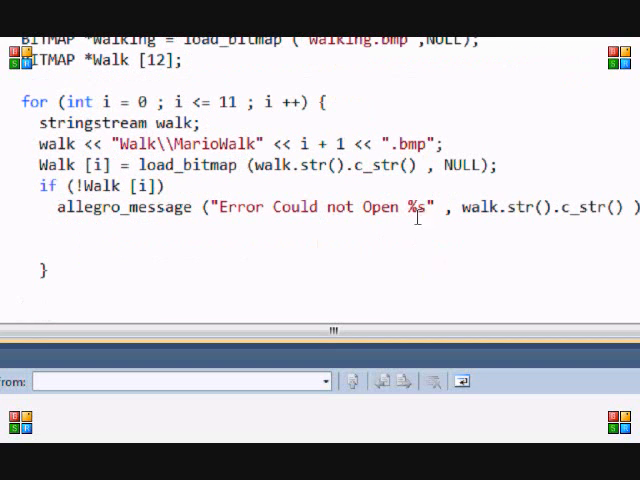
pyautogui.doubleClick(414, 208)
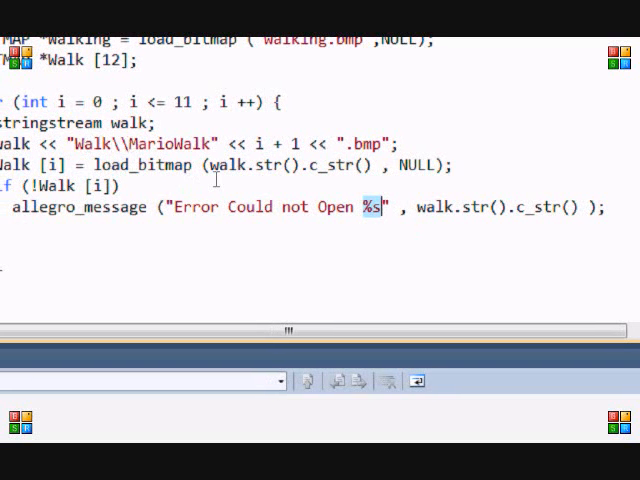
pyautogui.moveTo(400, 246)
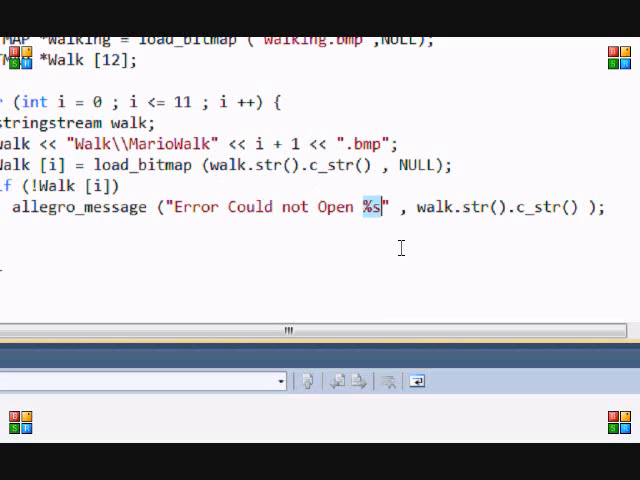
pyautogui.scroll(-3)
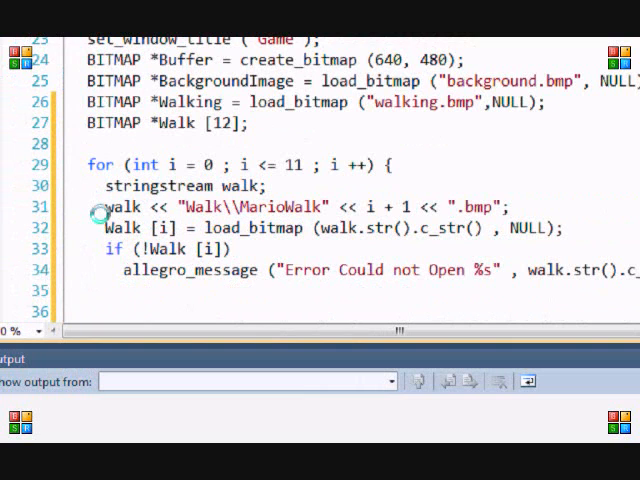
# Build AllegroTut1 with F7 (1 succeeded, 0 failed), then bring up the Walk folder window.
pyautogui.press('F7')
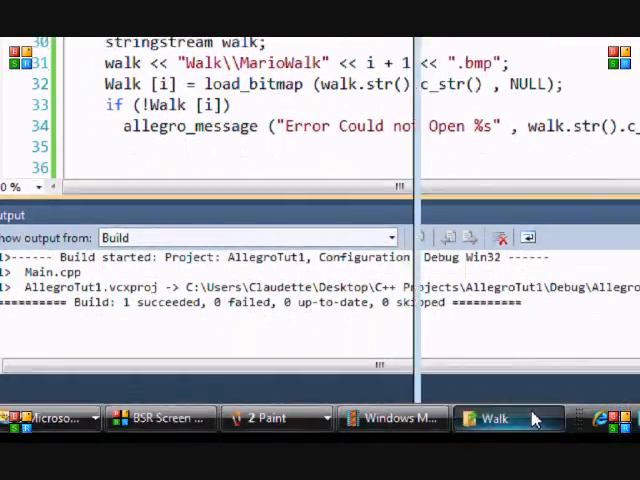
pyautogui.click(492, 418)
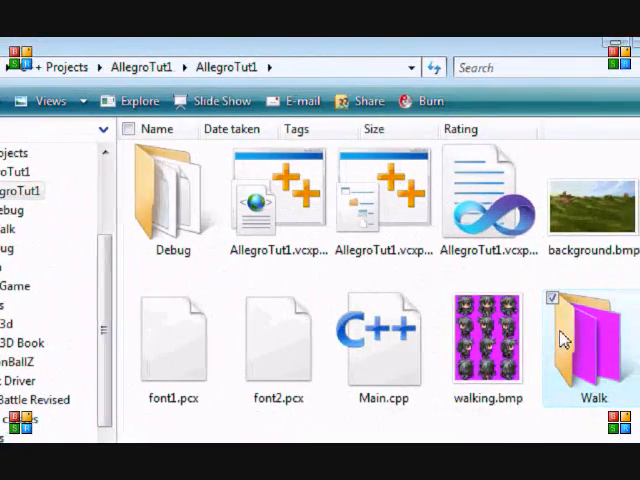
pyautogui.moveTo(570, 340)
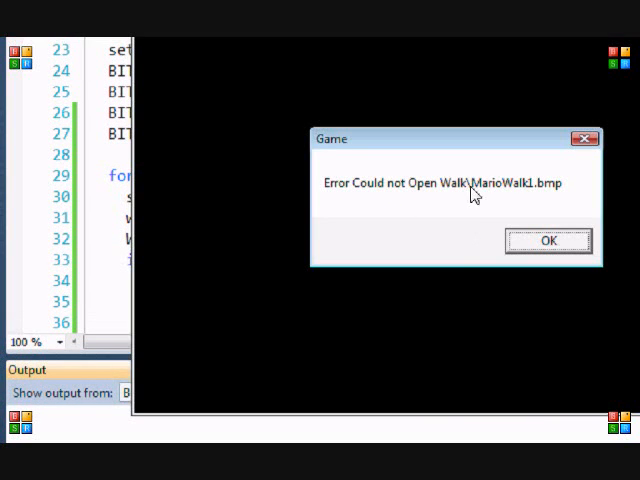
# Acknowledge the missing MarioWalk1.bmp and MarioWalk5.bmp error dialogs and exit the game back to the loop code.
pyautogui.click(548, 240)
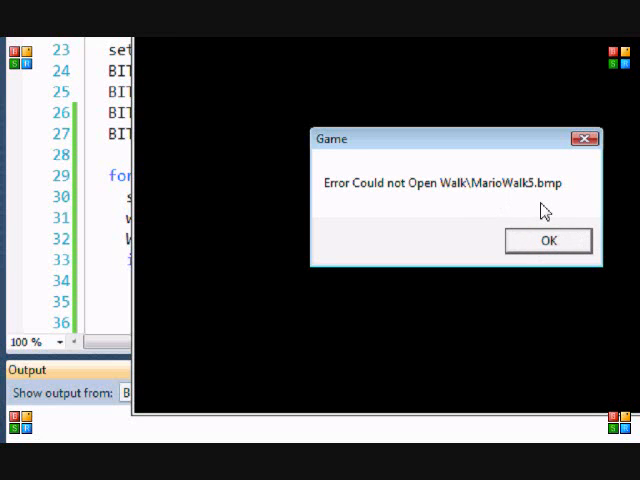
pyautogui.click(548, 240)
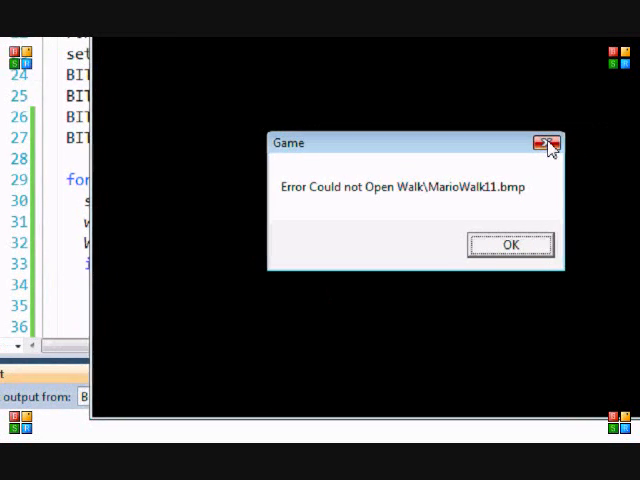
pyautogui.click(512, 244)
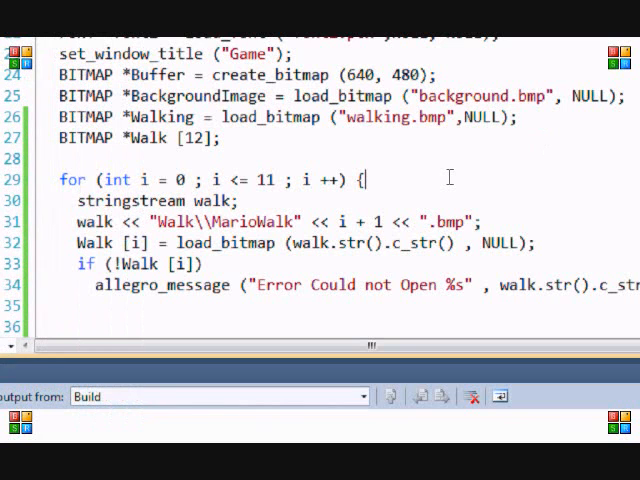